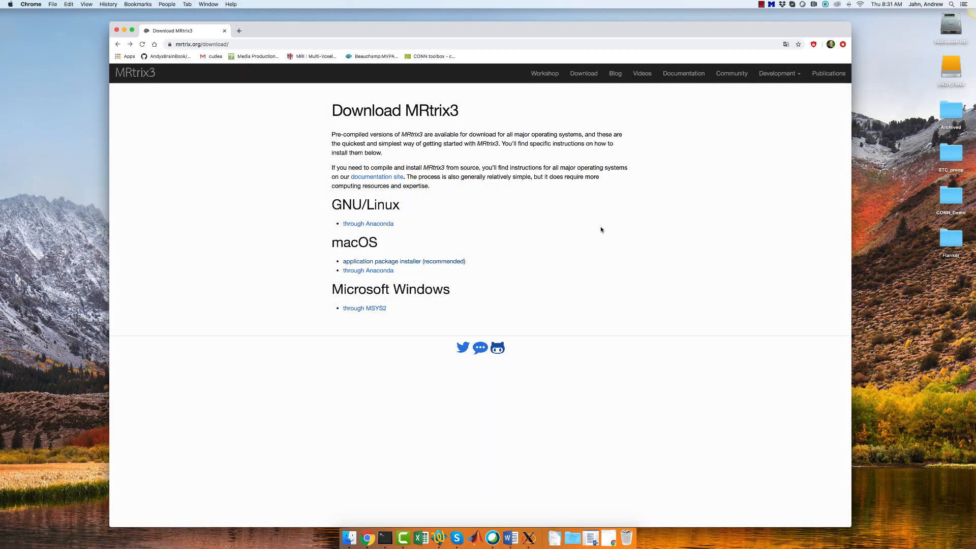
pyautogui.moveTo(185, 66)
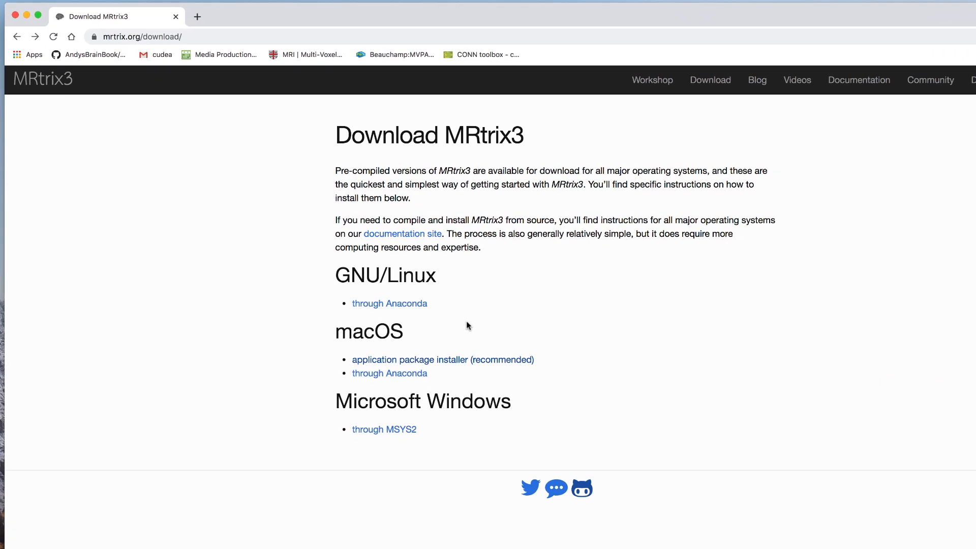
pyautogui.moveTo(467, 332)
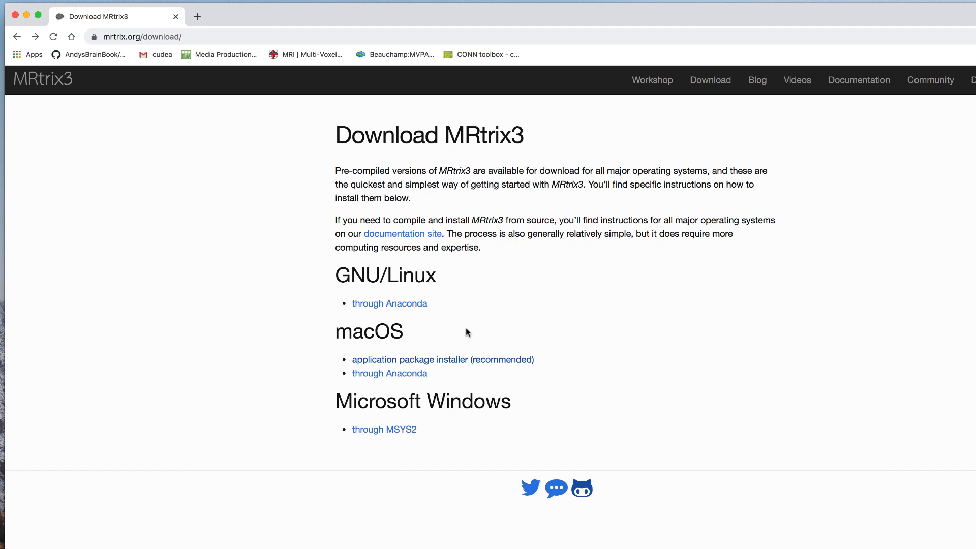
# Follow the 'application package installer (recommended)' link under macOS to view its install commands.
pyautogui.click(442, 359)
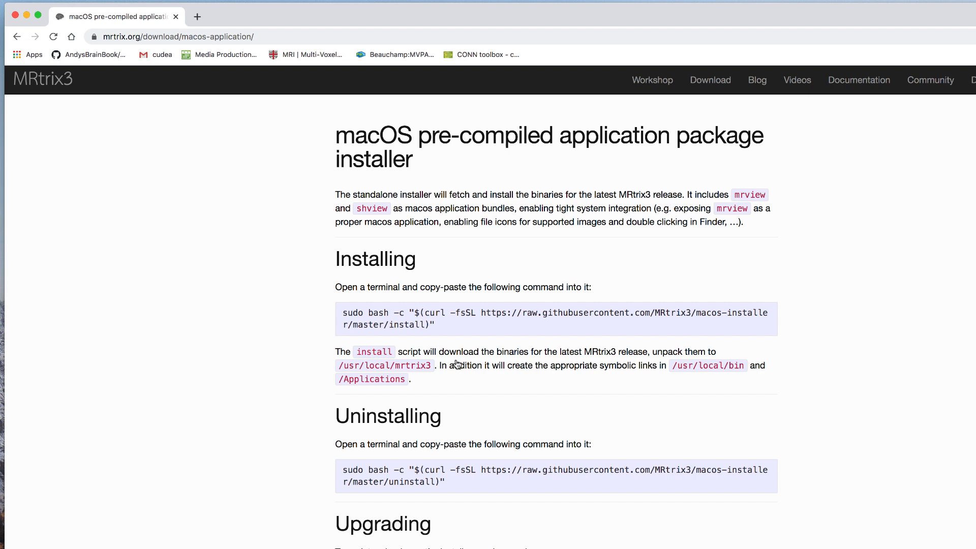
pyautogui.moveTo(438, 324)
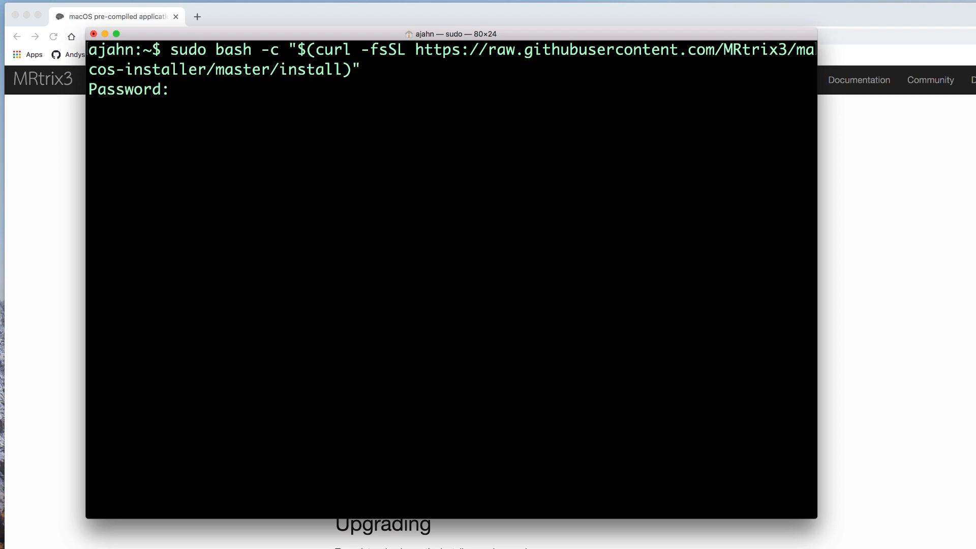
# Submit the password so the MRtrix 3.0.0 installer runs to 'Installation complete!', then begin entering mrview.
pyautogui.press('Return')
pyautogui.write('y')
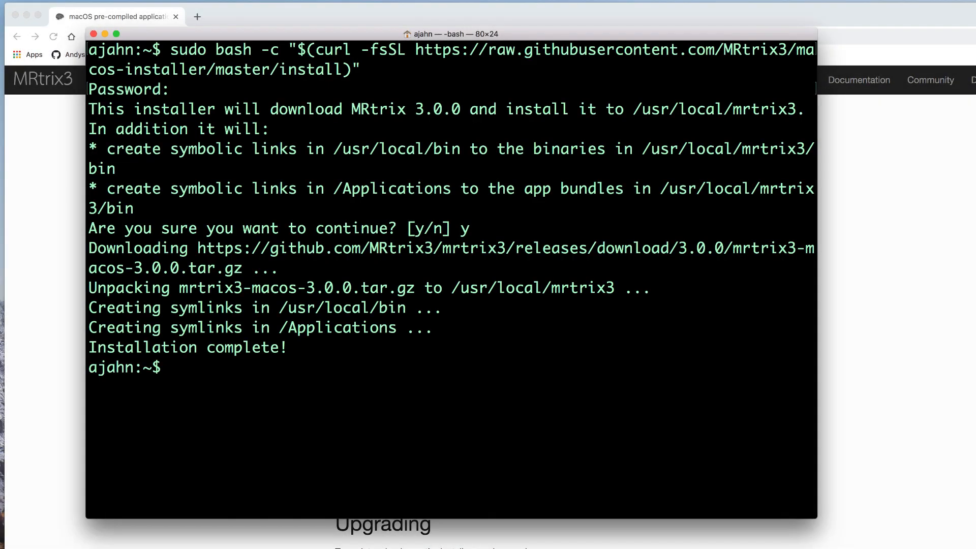
pyautogui.write('mrvie')
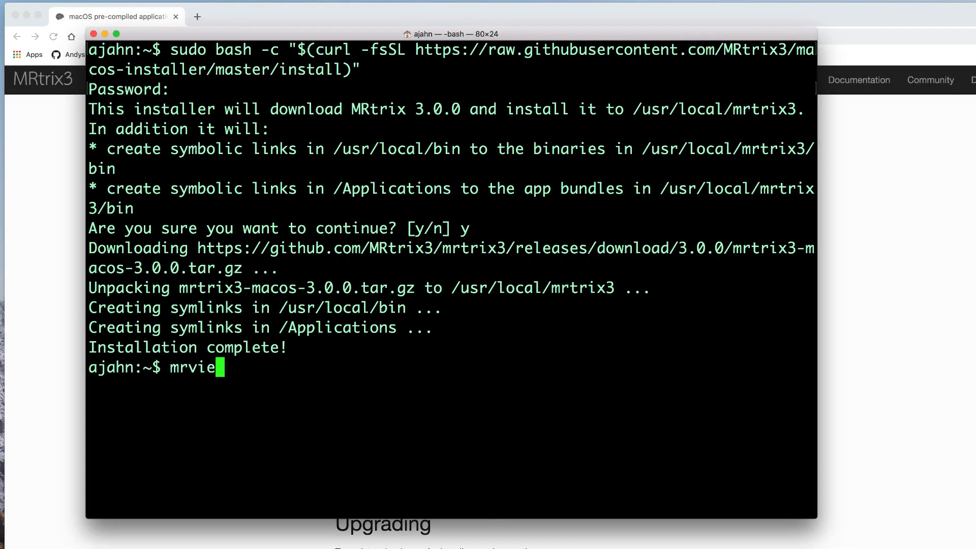
# Launch mrview and bring up its File > Open image dialog.
pyautogui.press('Return')
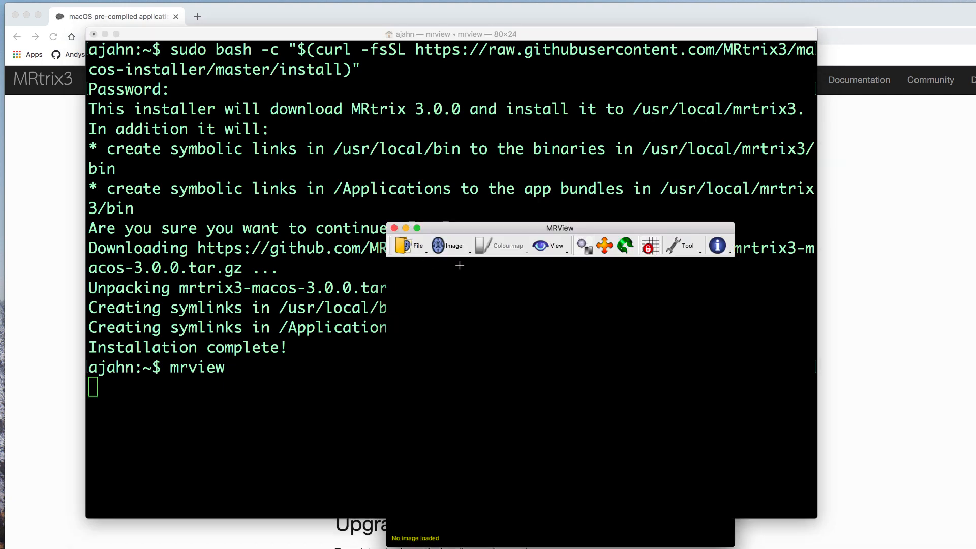
pyautogui.click(410, 245)
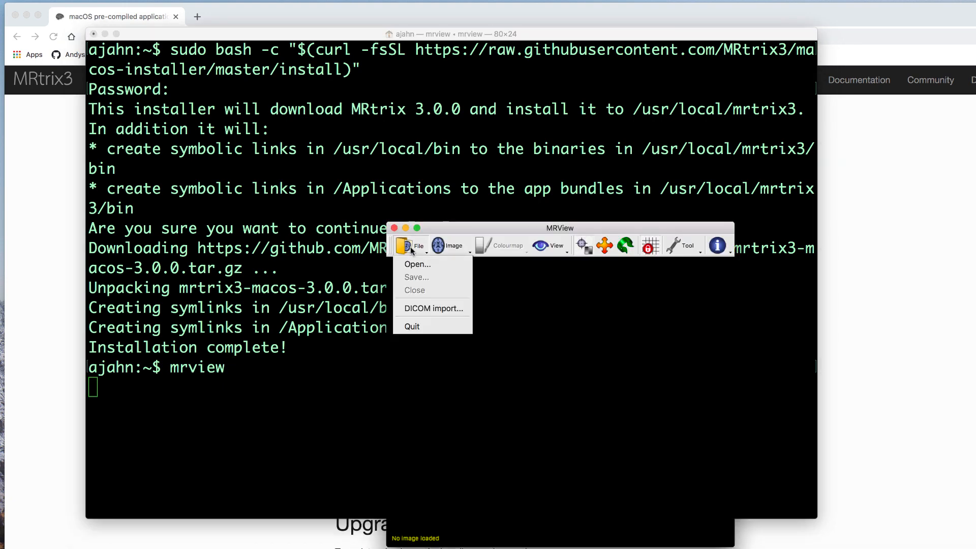
pyautogui.click(417, 264)
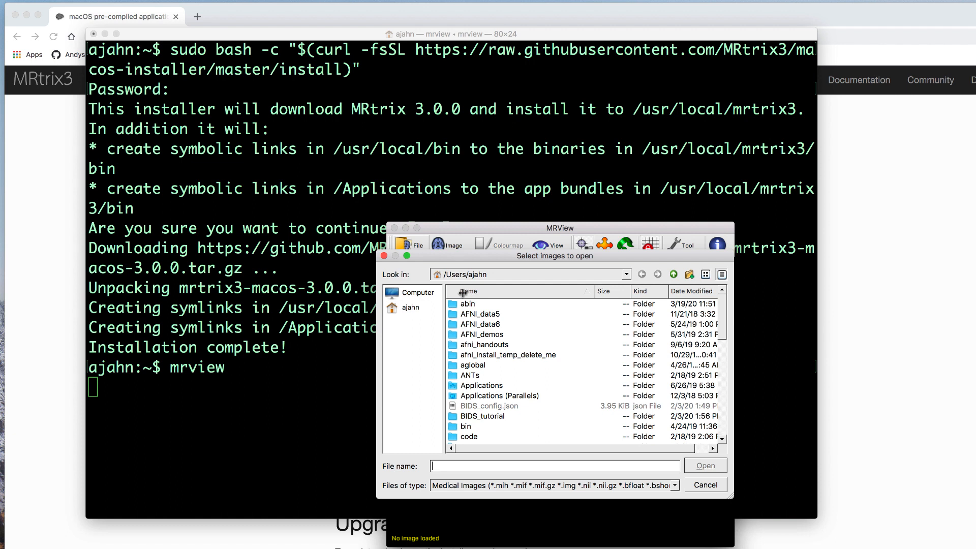
# Browse into BTC_preop/sub-CON01/ses-preop/dwi and load test.nii, showing coronal, sagittal and axial slices.
pyautogui.scroll(-3)
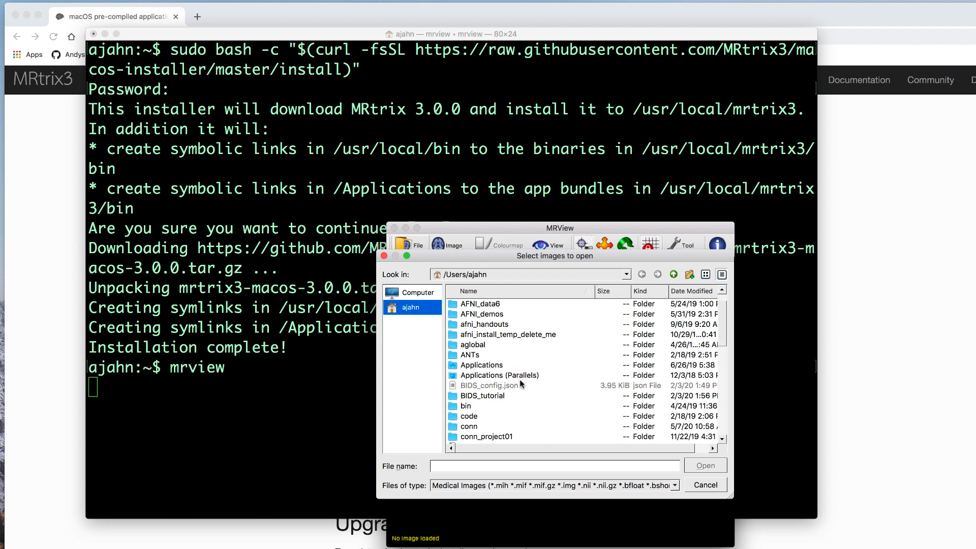
pyautogui.scroll(-3)
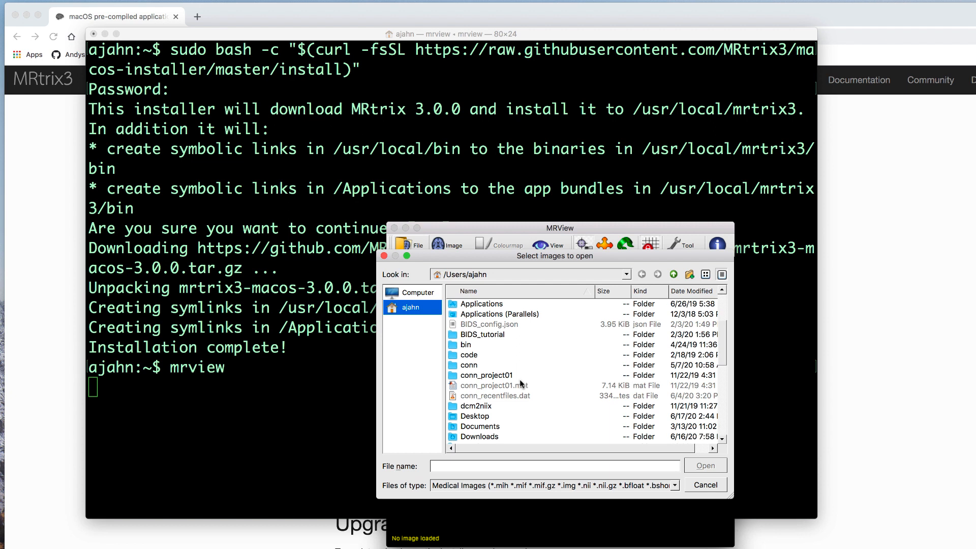
pyautogui.doubleClick(474, 416)
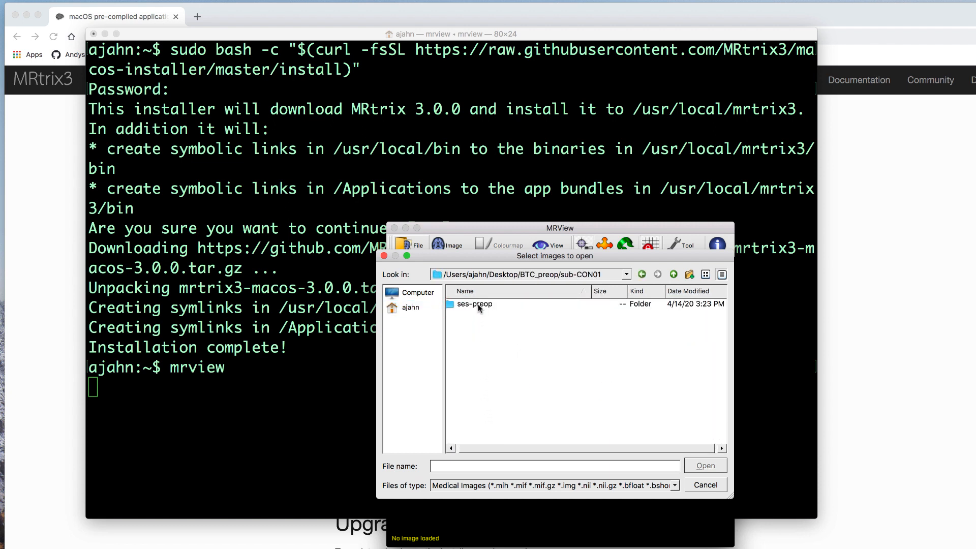
pyautogui.doubleClick(475, 304)
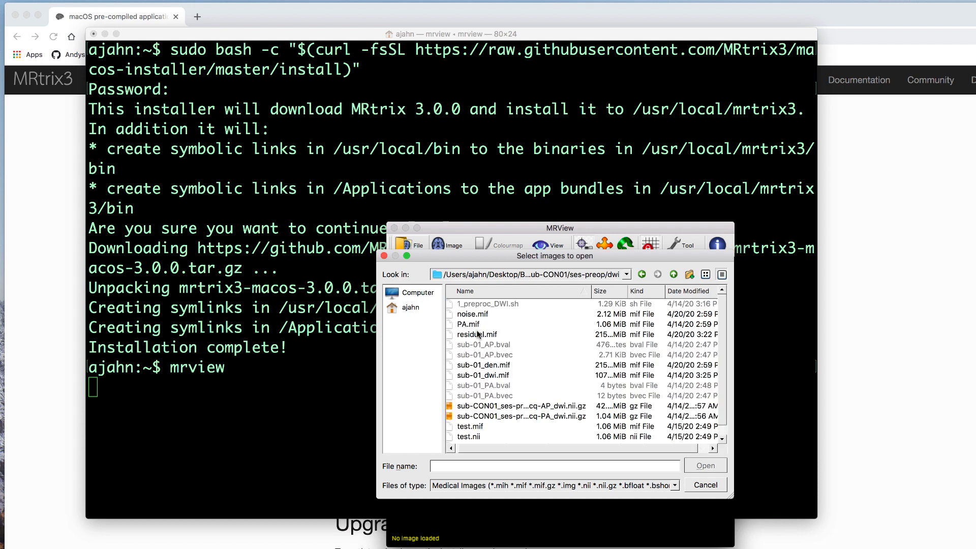
pyautogui.scroll(-3)
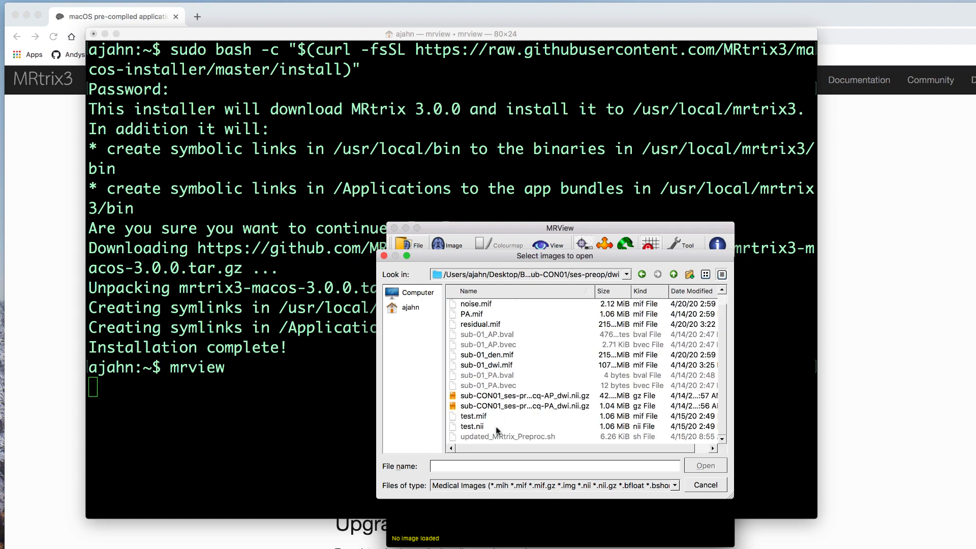
pyautogui.doubleClick(472, 425)
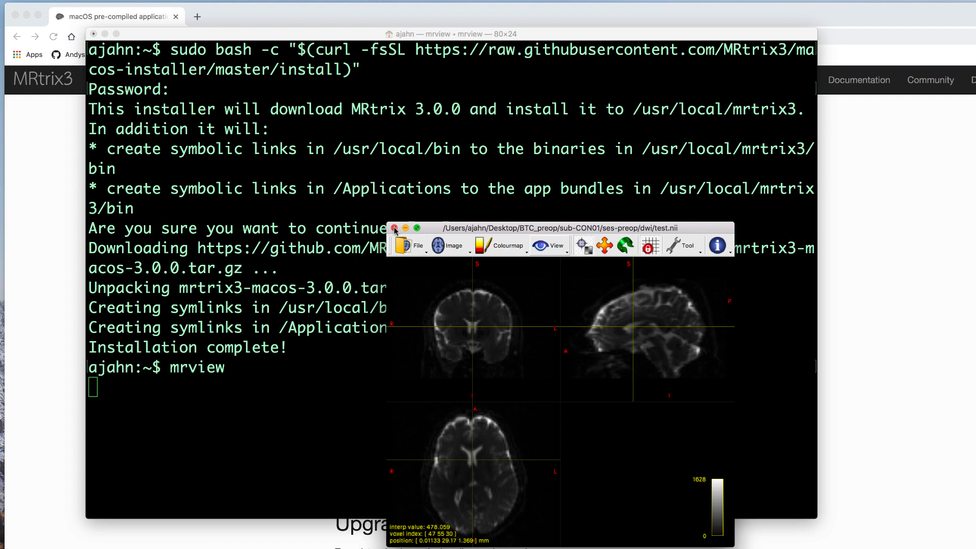
# Close MRView and run mrconvert with no arguments to display its usage help page.
pyautogui.click(395, 229)
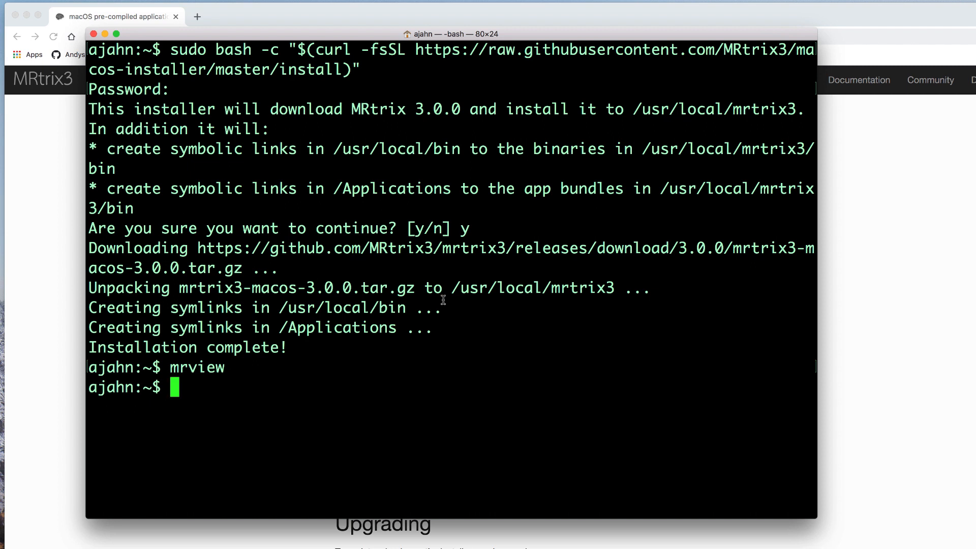
pyautogui.write('mr')
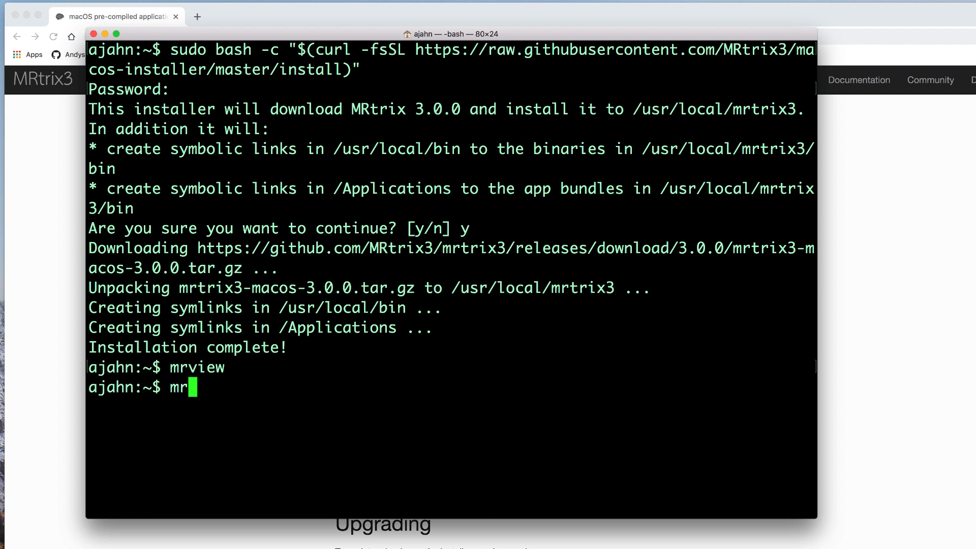
pyautogui.write('convert')
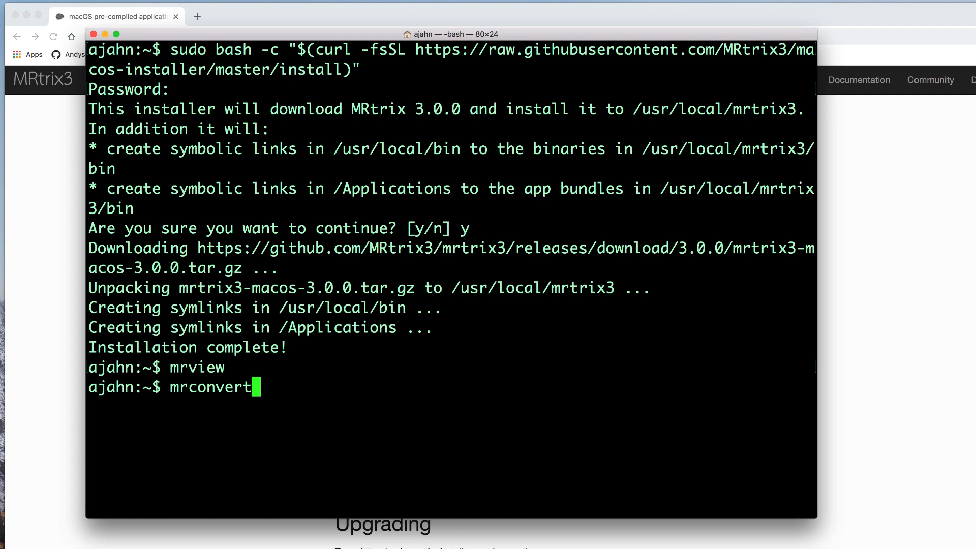
pyautogui.press('Return')
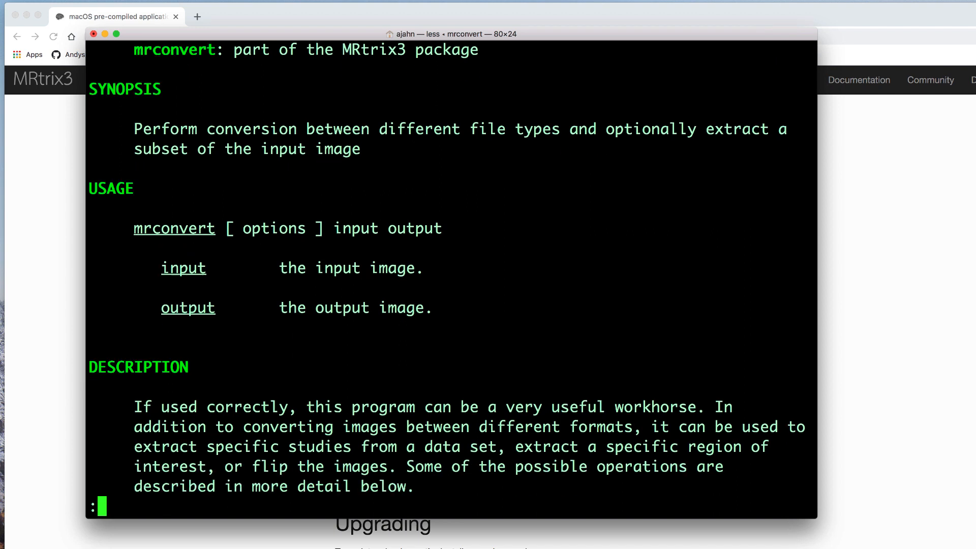
# Scroll through the mrconvert help, then quit the pager with q to return to the shell prompt.
pyautogui.scroll(-3)
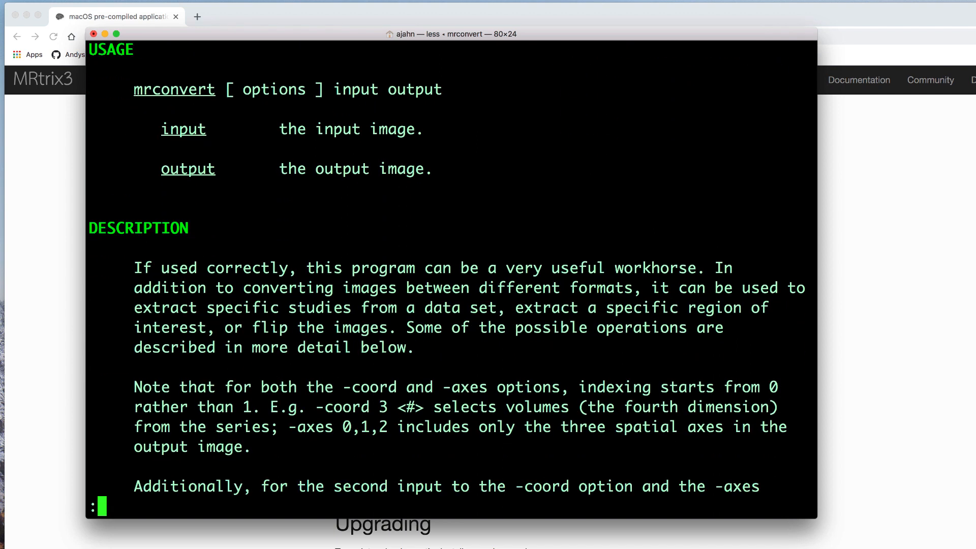
pyautogui.press('q')
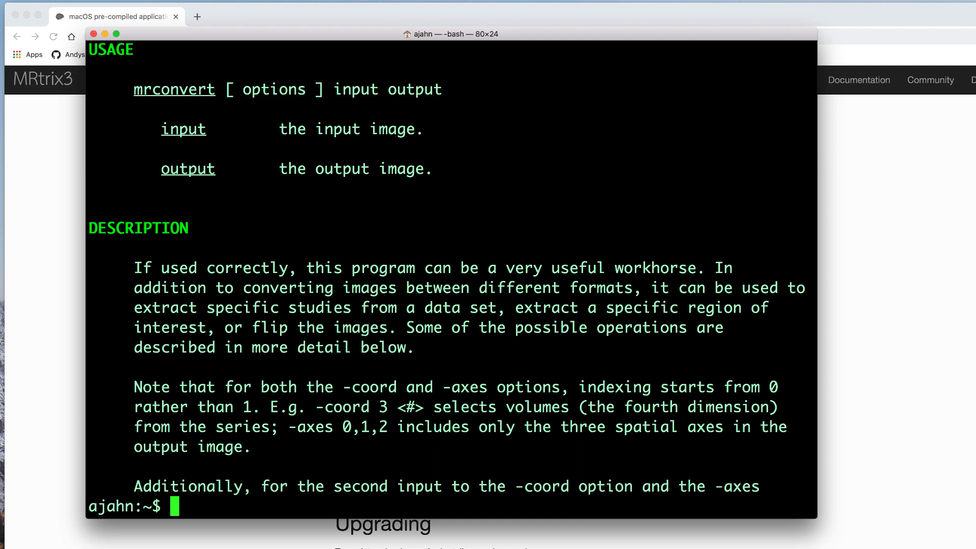